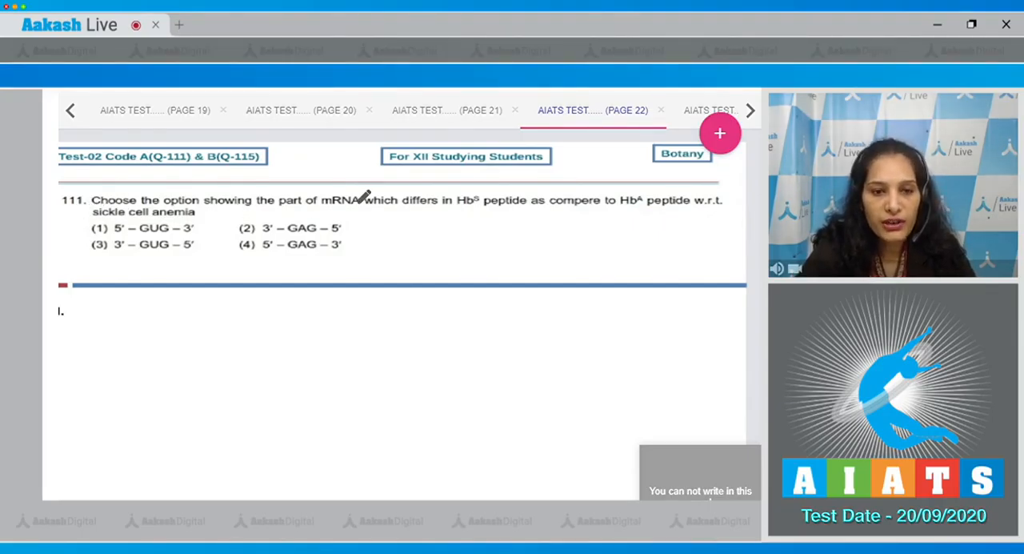
{"action": "mouse_move", "coordinate": [512, 211]}
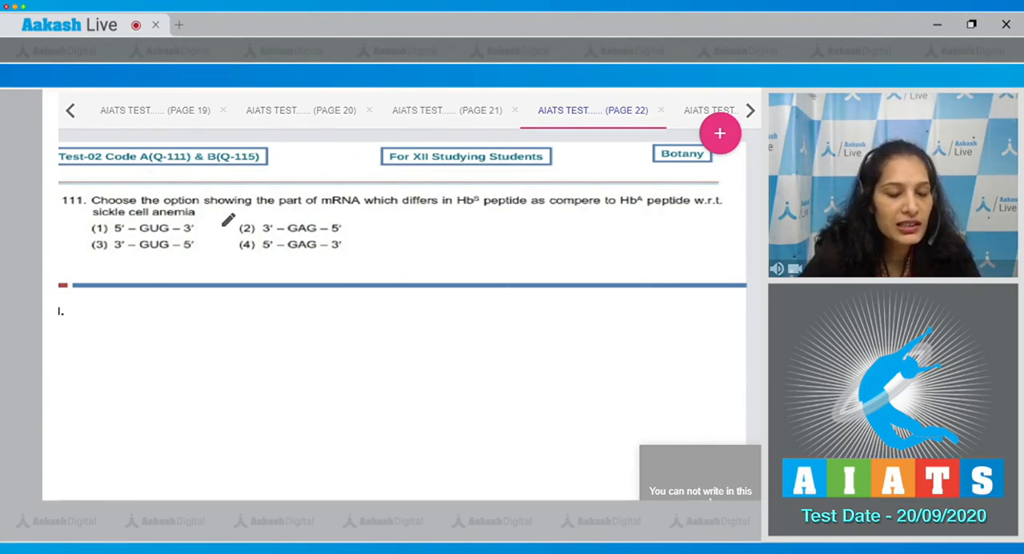
Label options 4 and 1 as HbA and HbS, circle the differing bases and mark Ans (1) for question 111.
{"action": "left_click", "coordinate": [749, 109]}
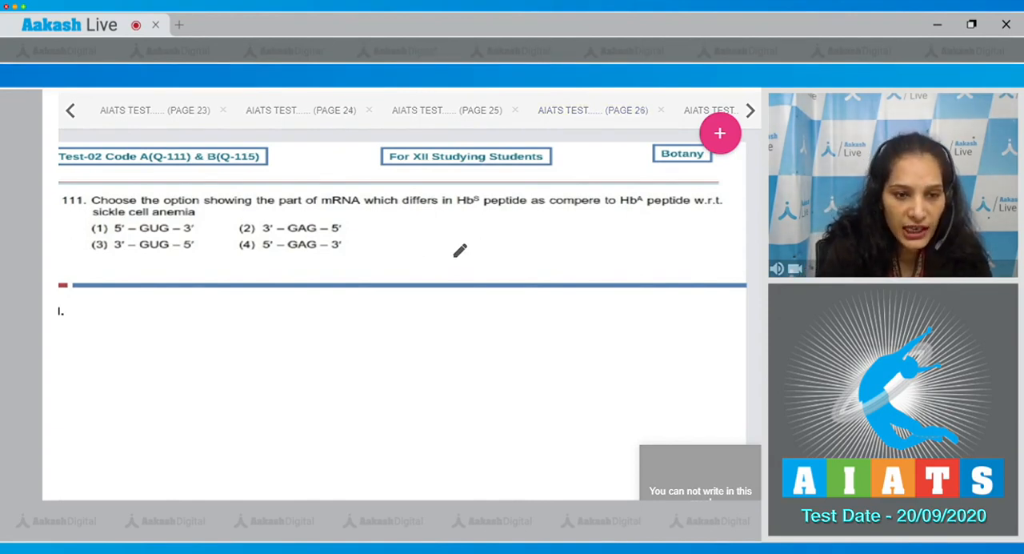
{"action": "left_click_drag", "start_coordinate": [349, 240], "coordinate": [374, 256]}
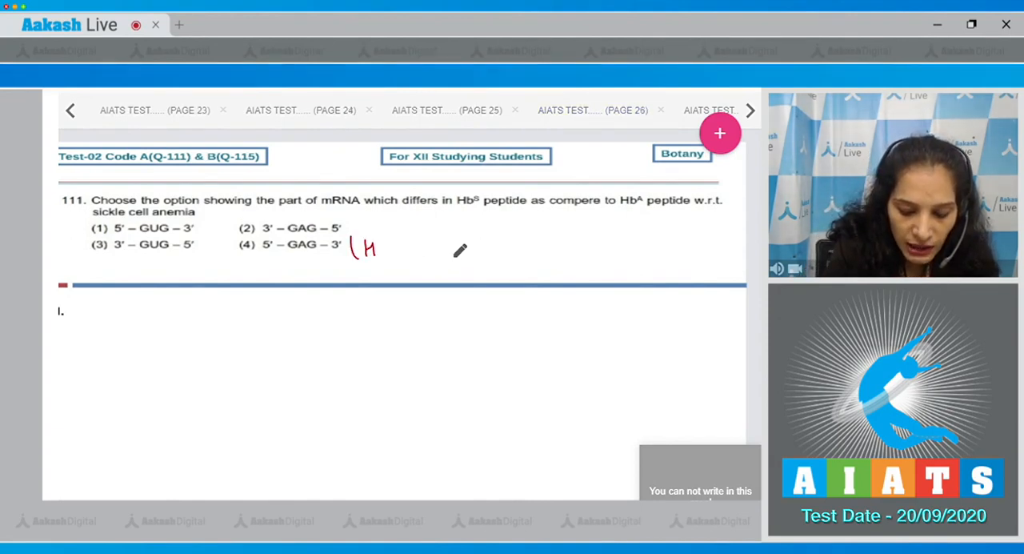
{"action": "left_click_drag", "start_coordinate": [365, 248], "coordinate": [400, 241]}
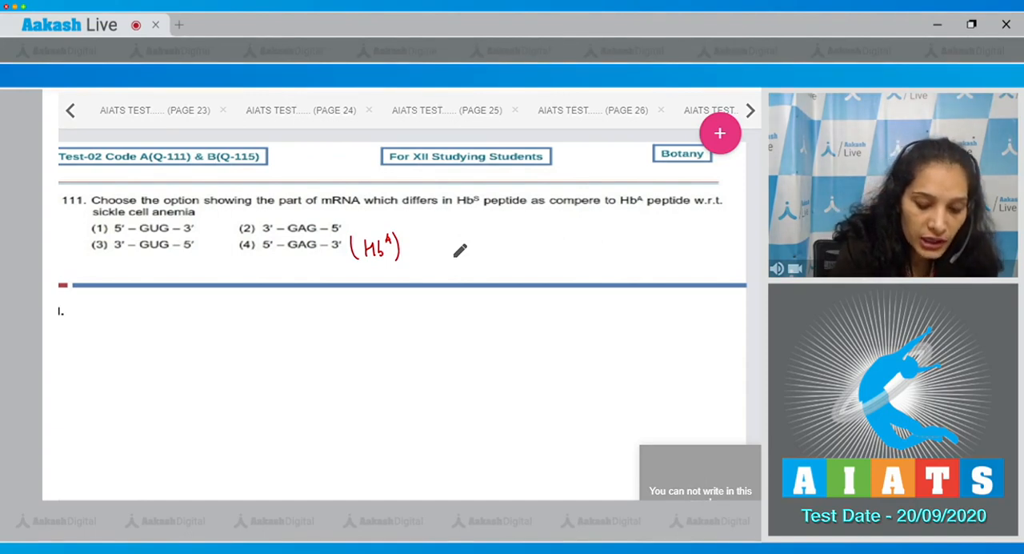
{"action": "left_click_drag", "start_coordinate": [208, 221], "coordinate": [232, 232]}
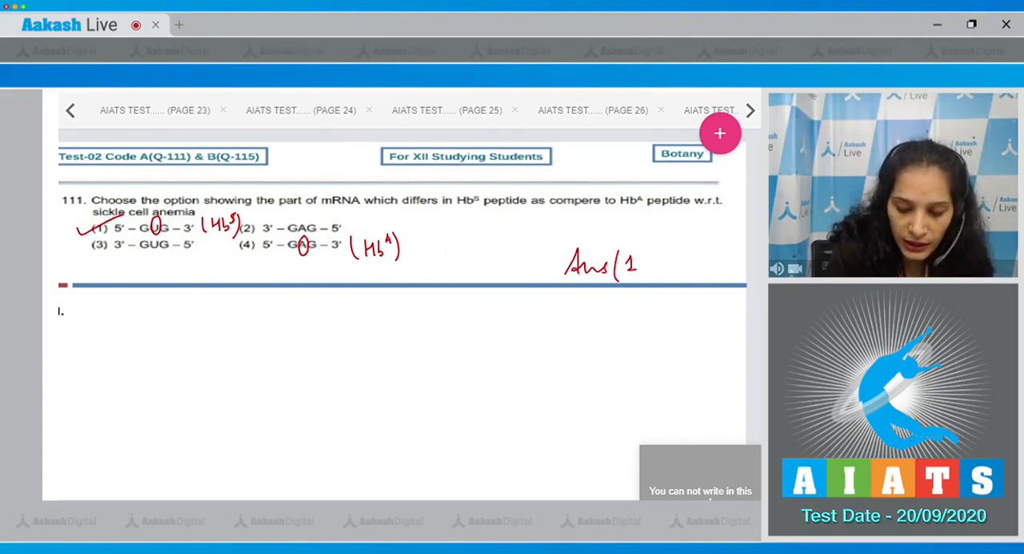
{"action": "mouse_move", "coordinate": [164, 109]}
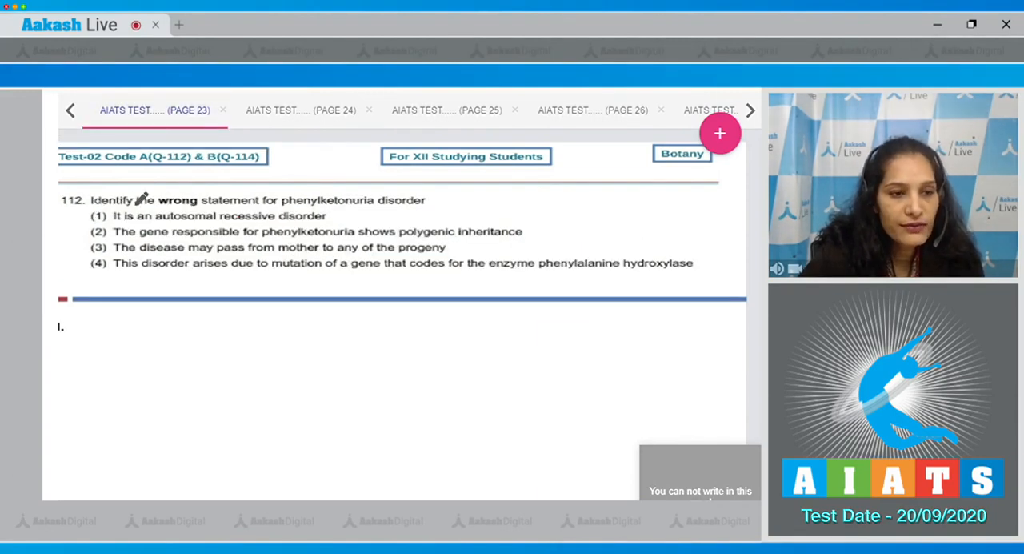
{"action": "mouse_move", "coordinate": [275, 205]}
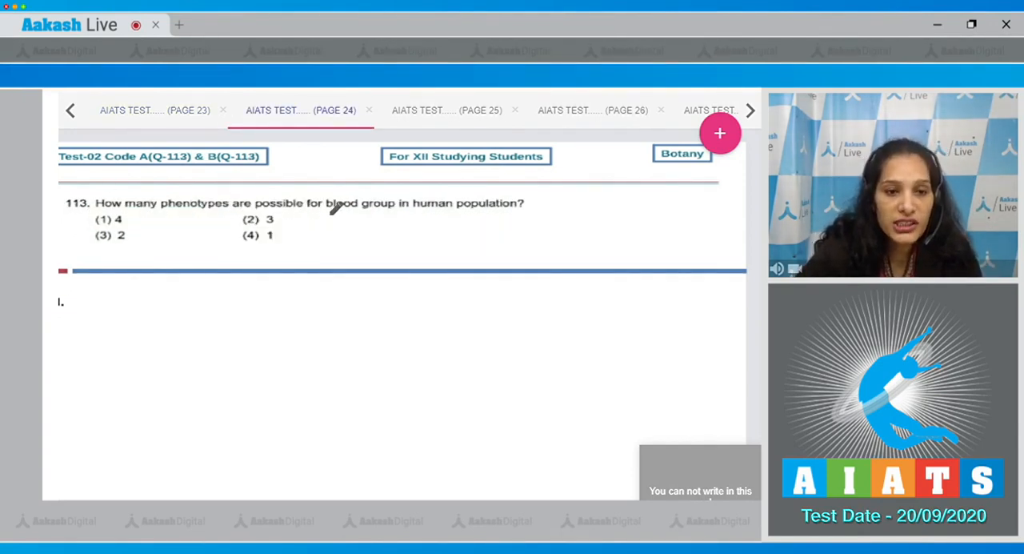
{"action": "mouse_move", "coordinate": [568, 209]}
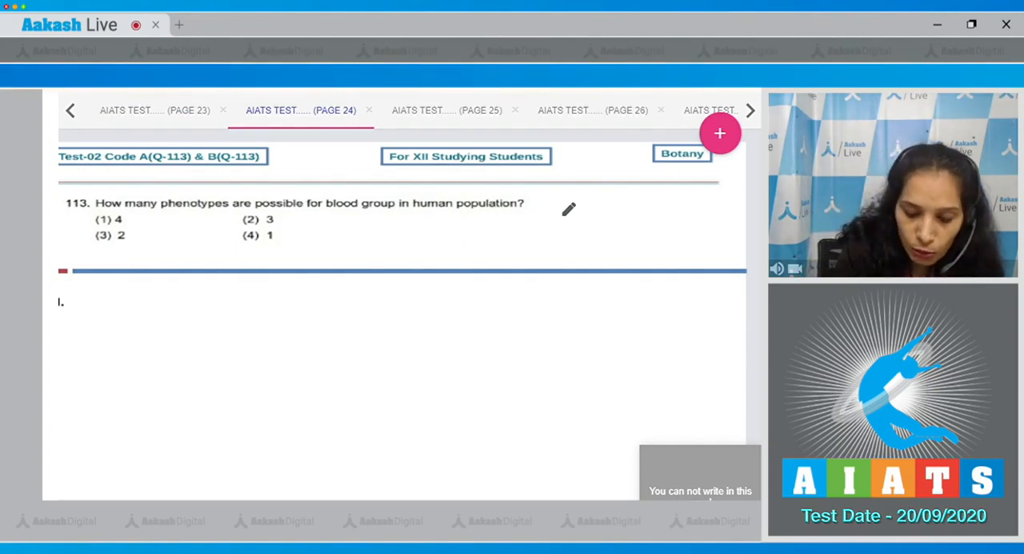
Tick option 1 as Ans (1) for question 113 with groups A, B, O, AB, then move to page 25.
{"action": "left_click_drag", "start_coordinate": [368, 307], "coordinate": [367, 356]}
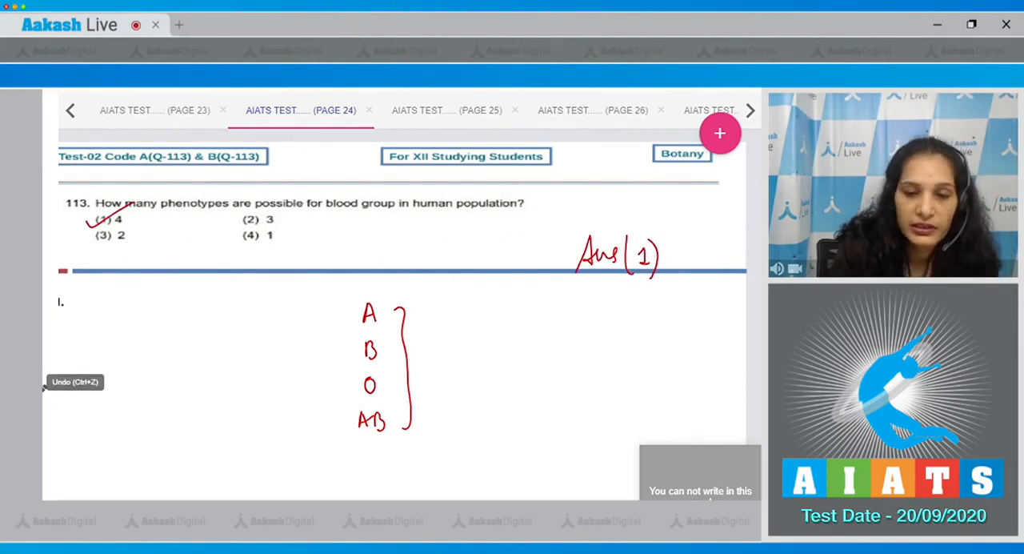
{"action": "left_click", "coordinate": [447, 109]}
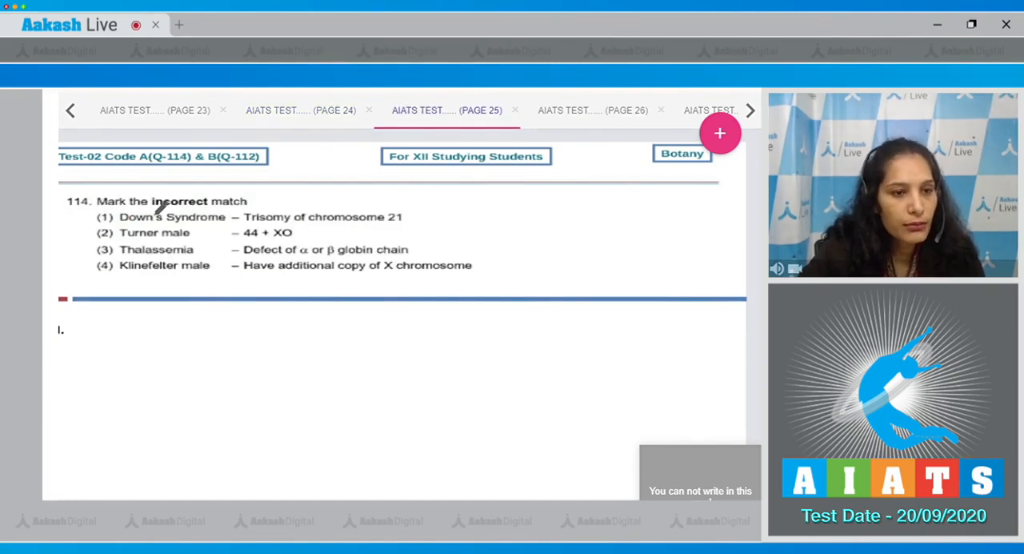
{"action": "mouse_move", "coordinate": [572, 234]}
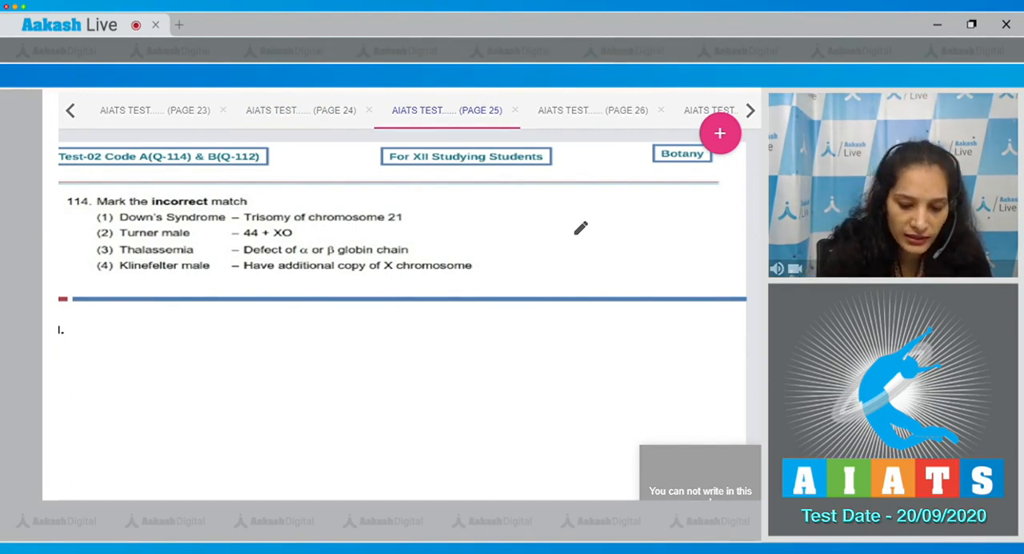
Tick matches 1, 3, 4, cross option 2, correct Turner to female and write Ans (2) for question 114.
{"action": "left_click_drag", "start_coordinate": [414, 216], "coordinate": [448, 207]}
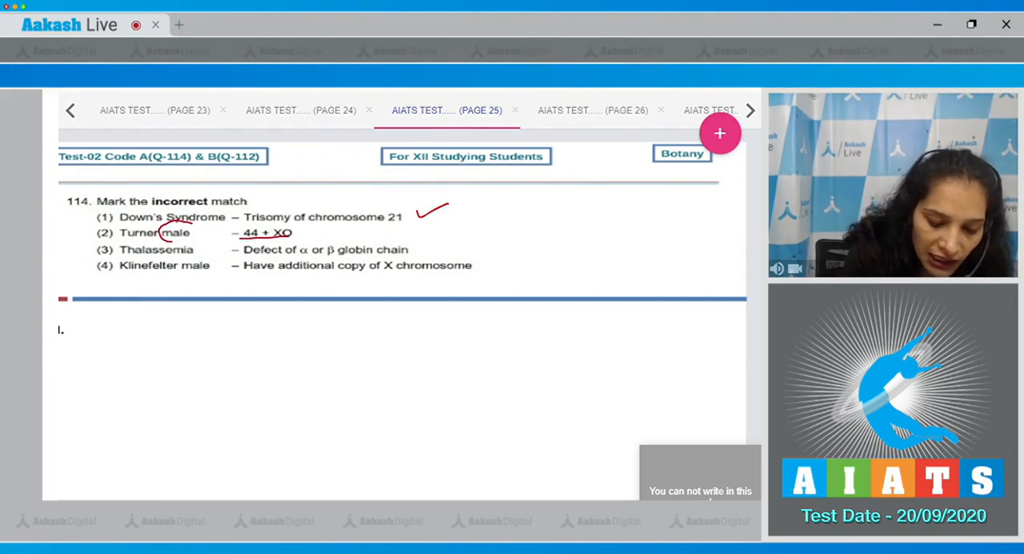
{"action": "left_click_drag", "start_coordinate": [177, 232], "coordinate": [222, 325]}
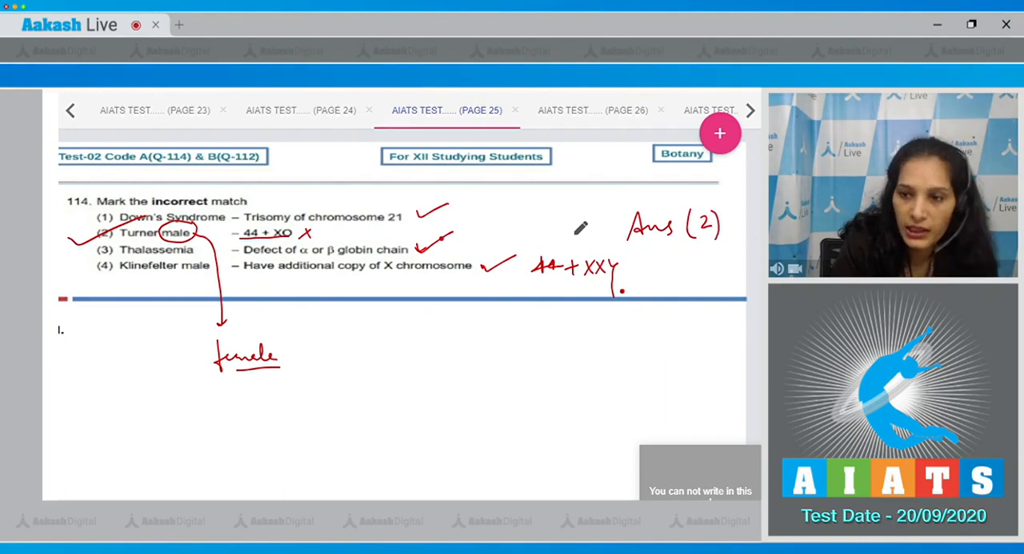
{"action": "mouse_move", "coordinate": [592, 109]}
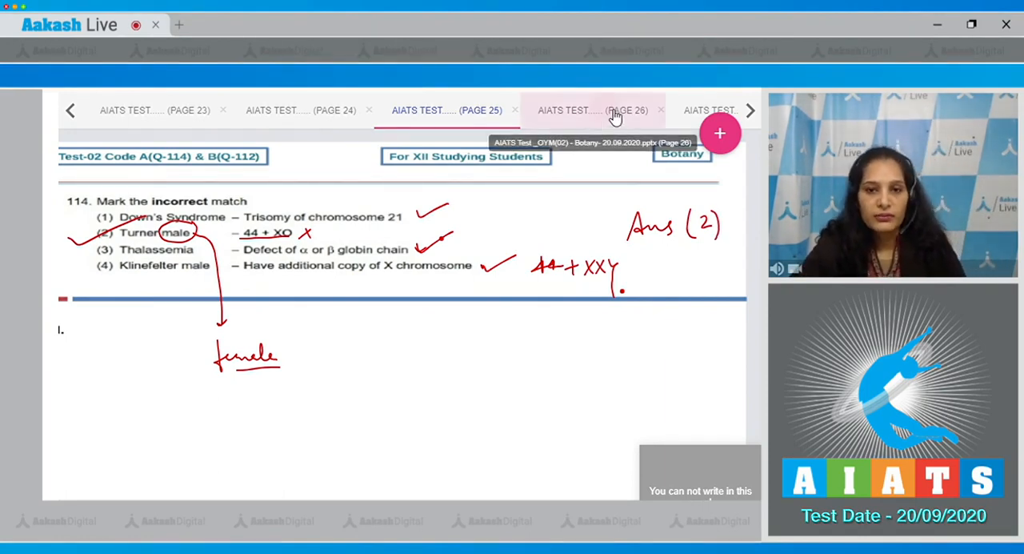
On page 26, write the nucleoside breakdown as nitrogen base plus sugar with phosphate crossed out.
{"action": "left_click", "coordinate": [592, 109]}
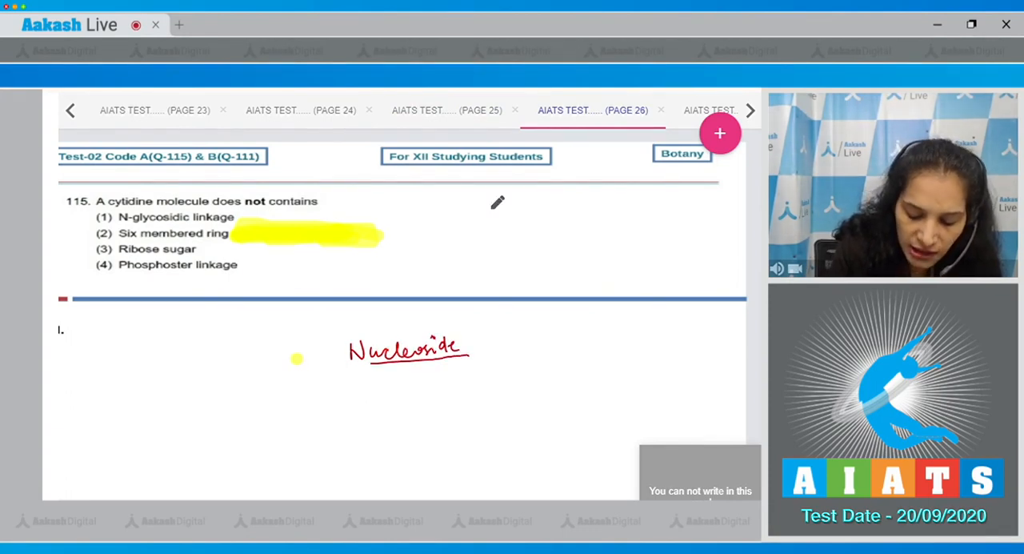
{"action": "left_click_drag", "start_coordinate": [505, 328], "coordinate": [493, 381]}
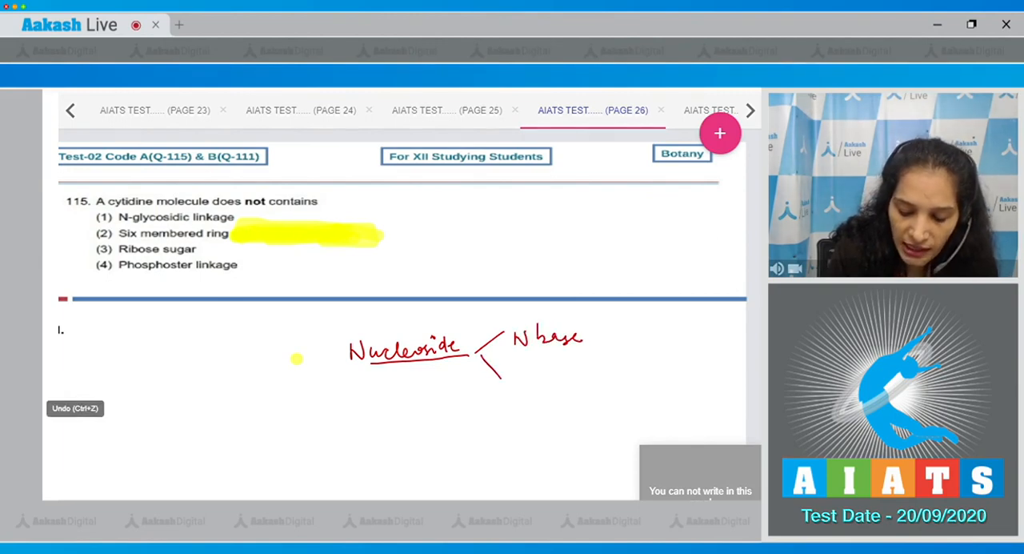
{"action": "left_click_drag", "start_coordinate": [528, 376], "coordinate": [580, 397]}
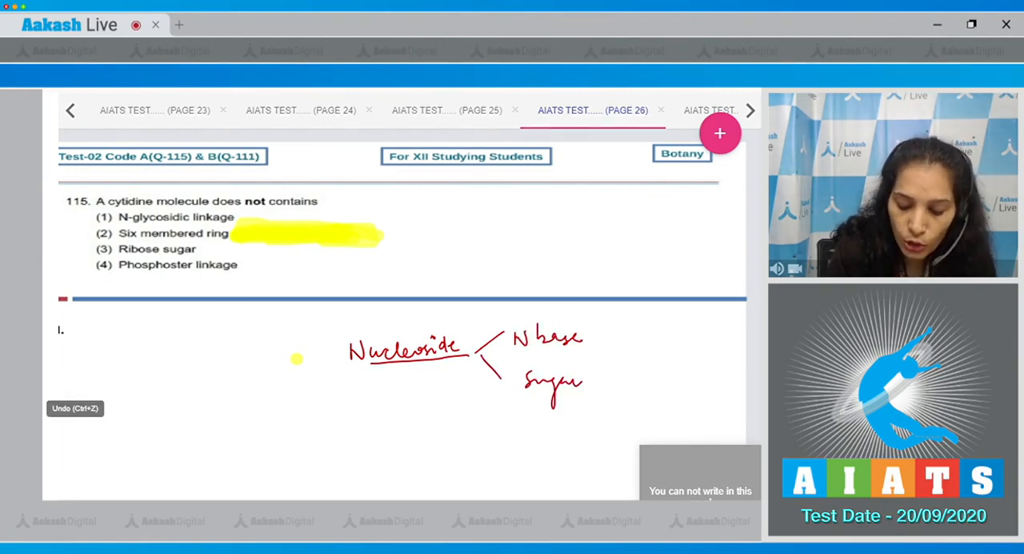
{"action": "left_click_drag", "start_coordinate": [519, 432], "coordinate": [551, 432]}
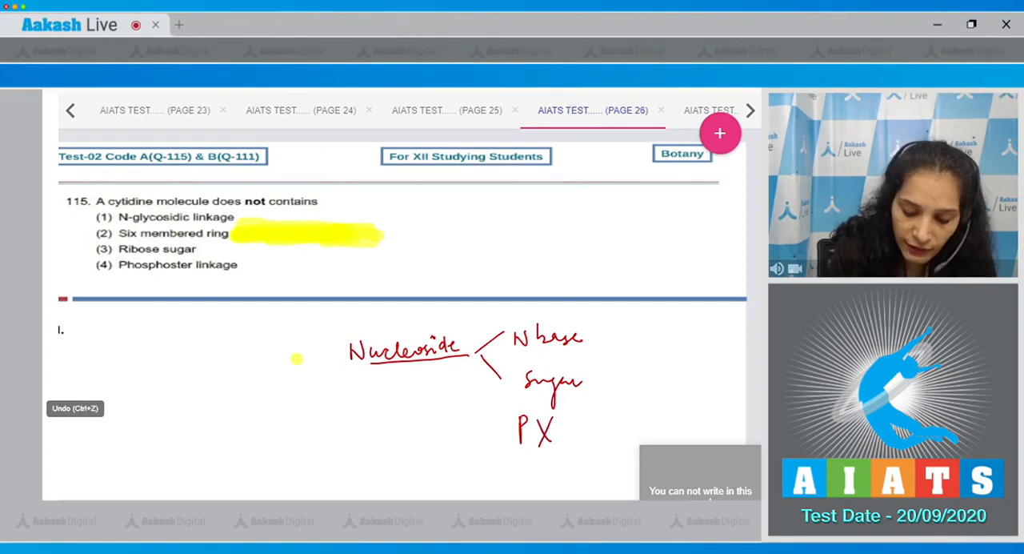
{"action": "left_click_drag", "start_coordinate": [512, 451], "coordinate": [569, 451]}
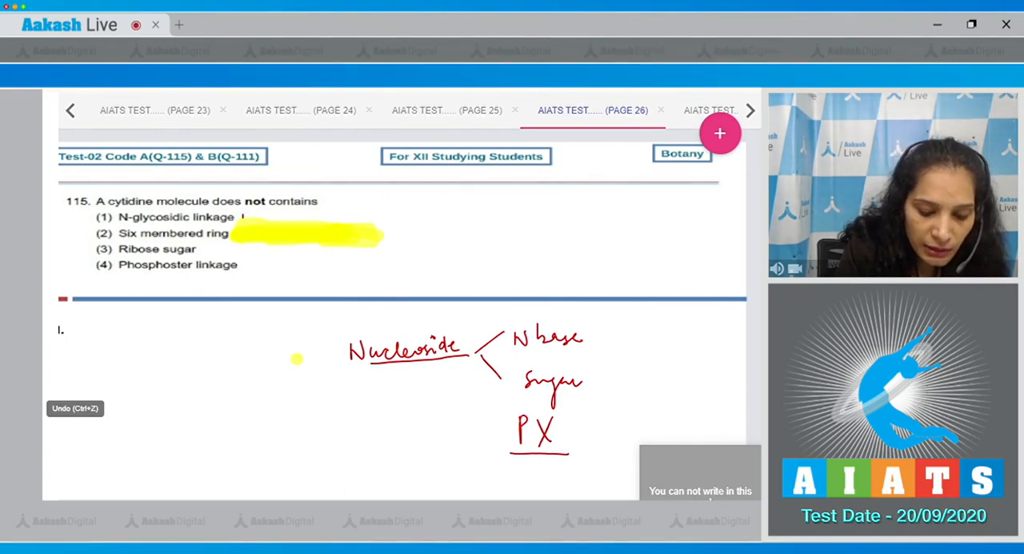
Tick the N-glycosidic linkage and six-membered ring options, circle base and sugar, cross the phosphoester option.
{"action": "left_click_drag", "start_coordinate": [240, 223], "coordinate": [256, 215]}
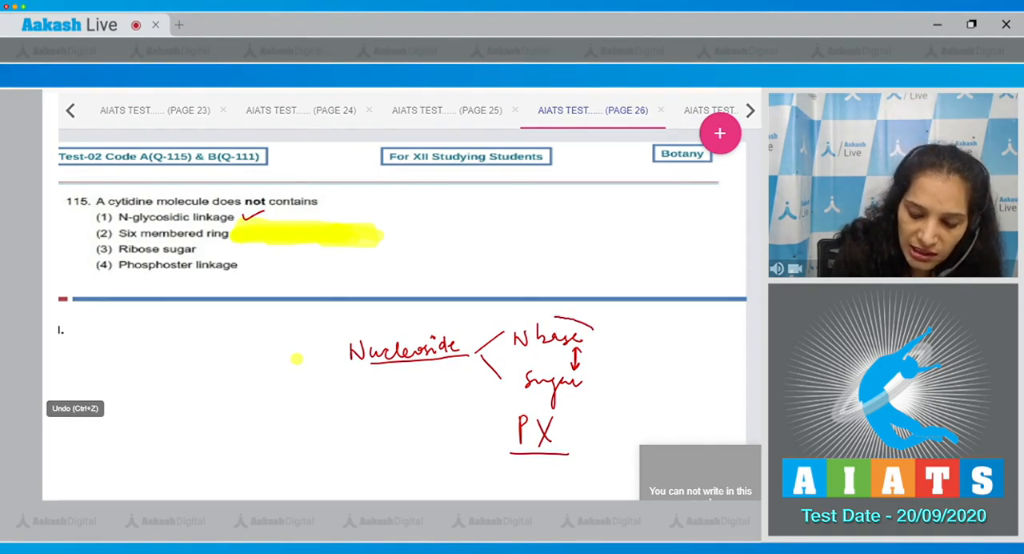
{"action": "left_click_drag", "start_coordinate": [520, 328], "coordinate": [595, 349]}
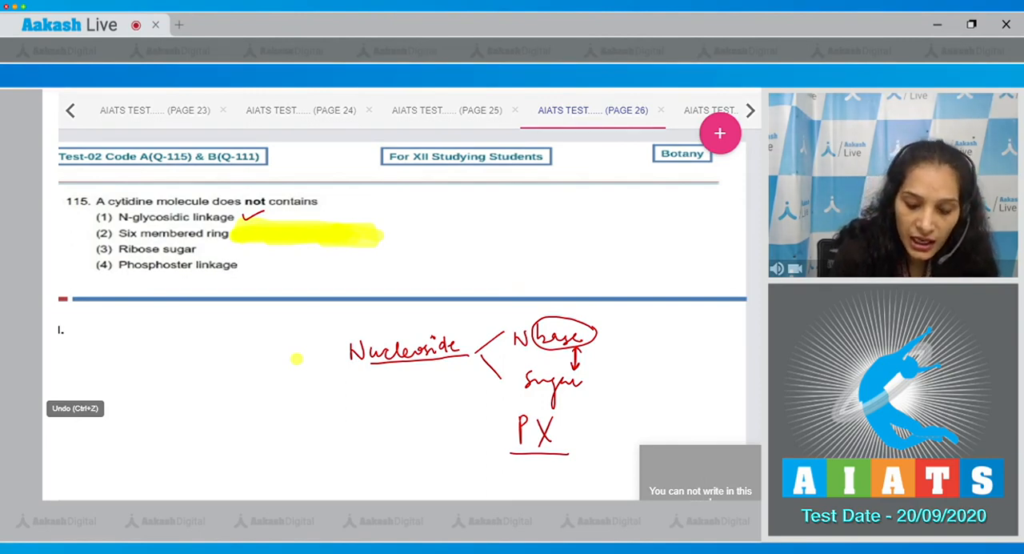
{"action": "left_click_drag", "start_coordinate": [232, 243], "coordinate": [253, 232]}
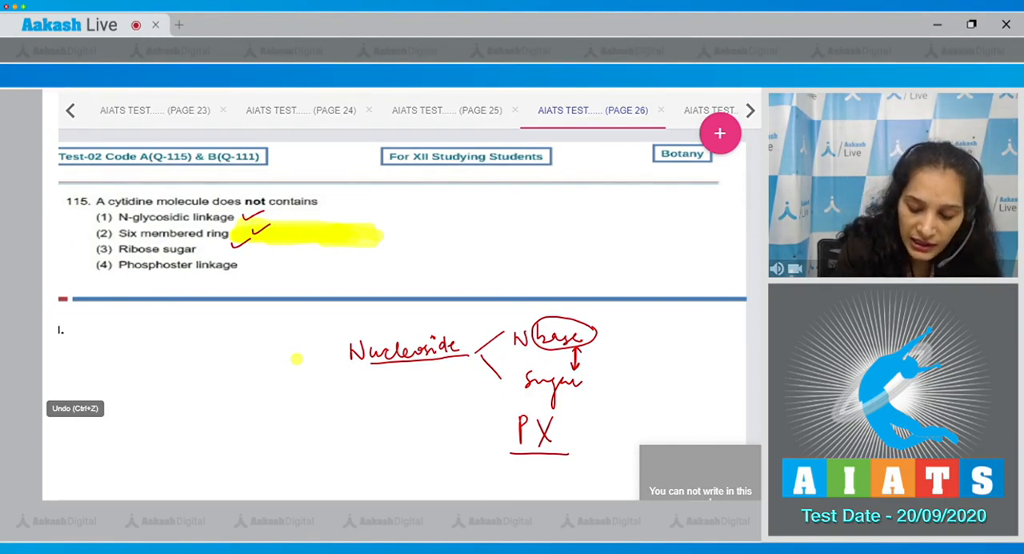
{"action": "left_click_drag", "start_coordinate": [520, 376], "coordinate": [584, 384]}
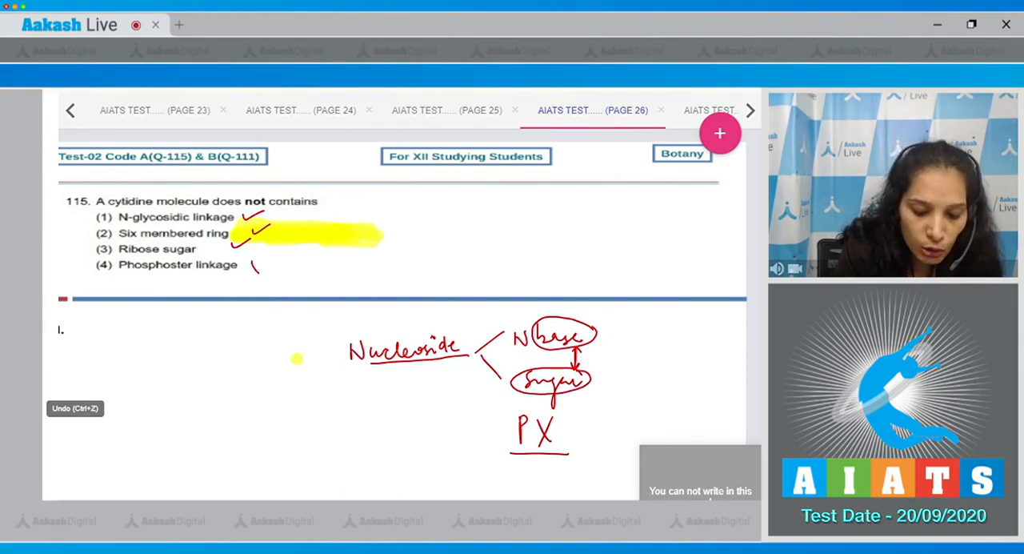
{"action": "left_click_drag", "start_coordinate": [248, 256], "coordinate": [259, 275]}
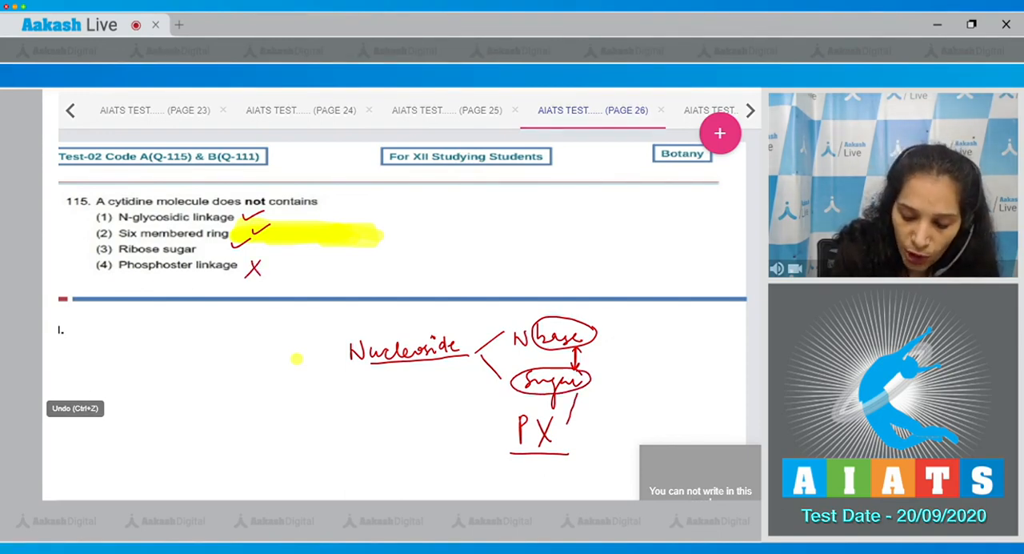